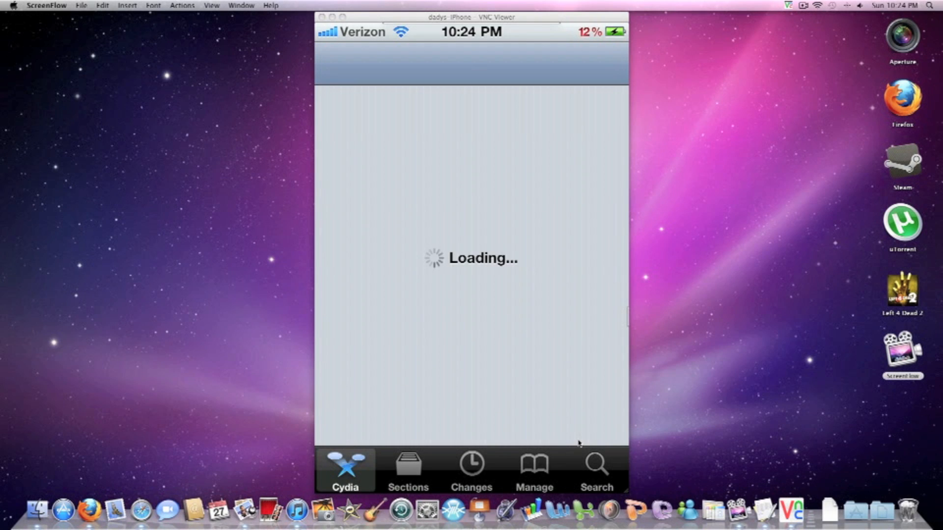
{"action": "mouse_move", "coordinate": [612, 428]}
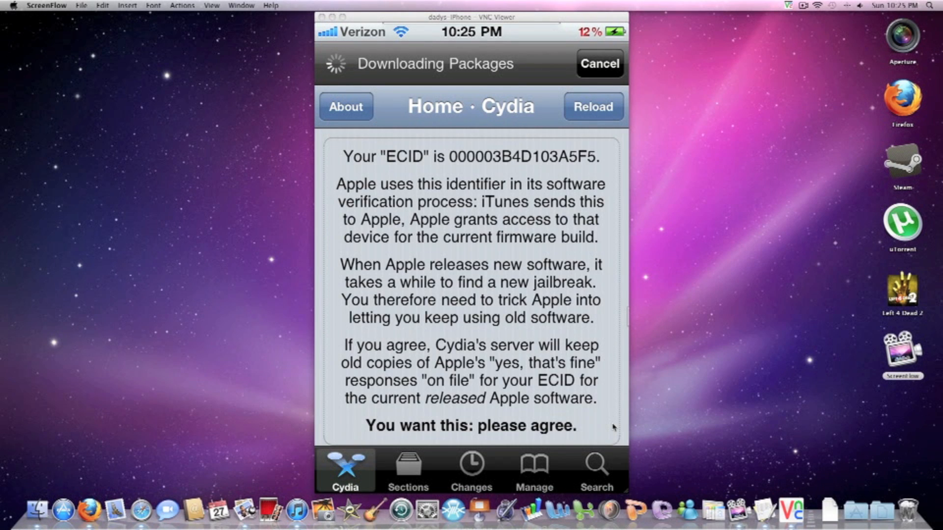
- Switch Cydia to its Search page with an empty search field
{"action": "left_click", "coordinate": [594, 471]}
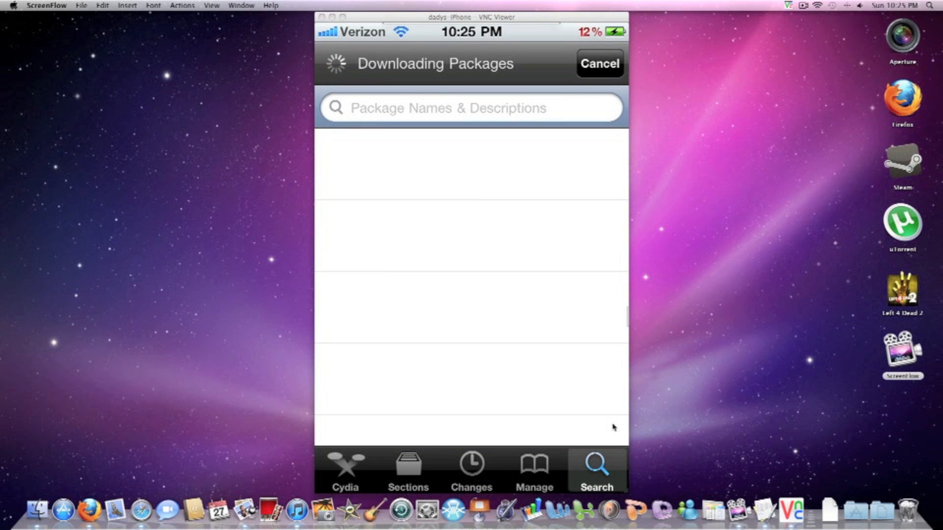
- Search Cydia for slide-to-unlock packages and pick the Slide to Unlock Killer result
{"action": "left_click", "coordinate": [470, 108]}
{"action": "type", "text": "Sli"}
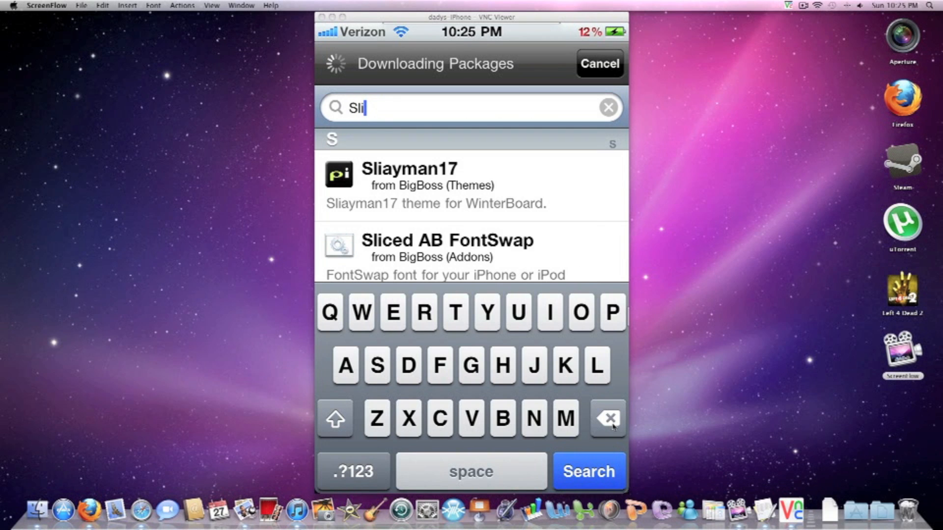
{"action": "type", "text": "de"}
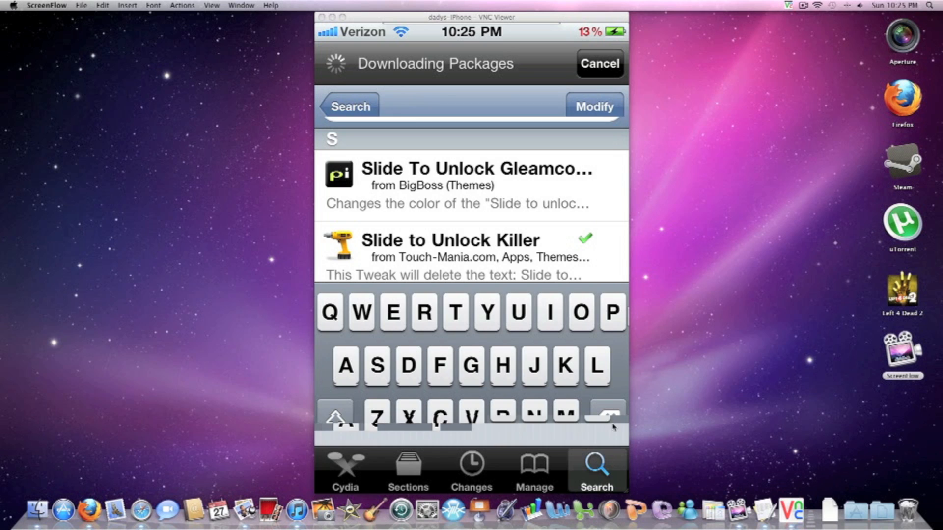
{"action": "left_click", "coordinate": [448, 247]}
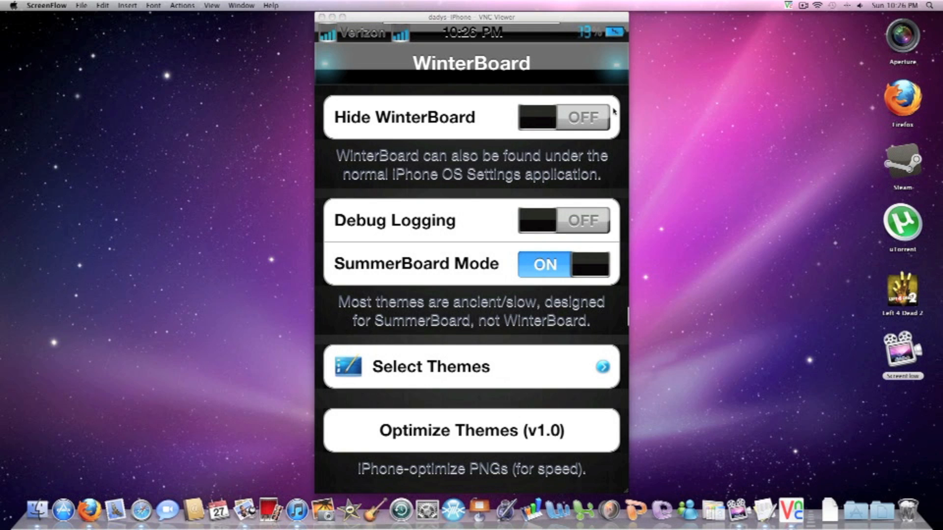
{"action": "left_click", "coordinate": [429, 366]}
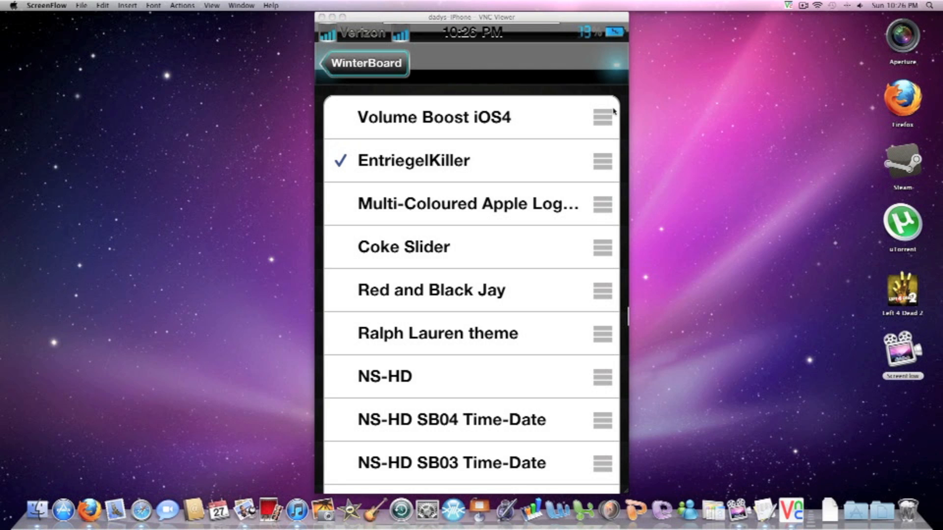
{"action": "left_click", "coordinate": [363, 63]}
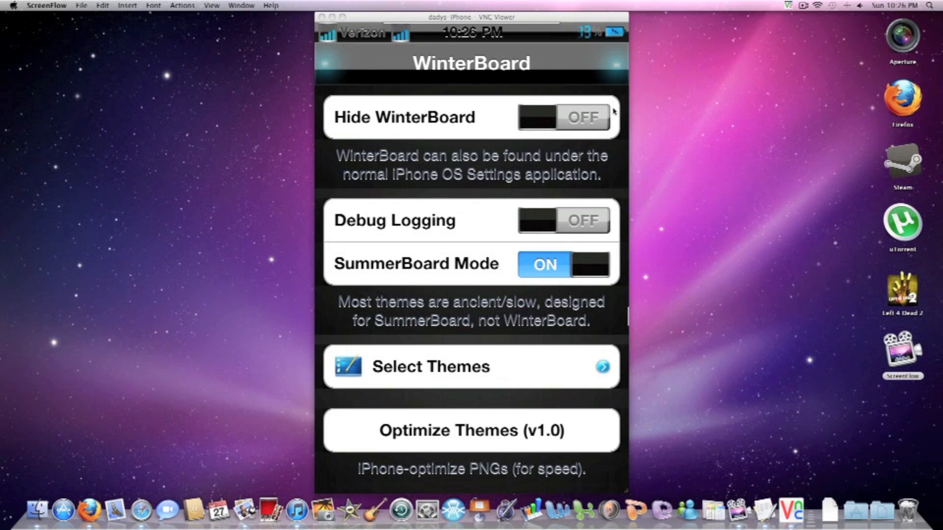
{"action": "mouse_move", "coordinate": [375, 53]}
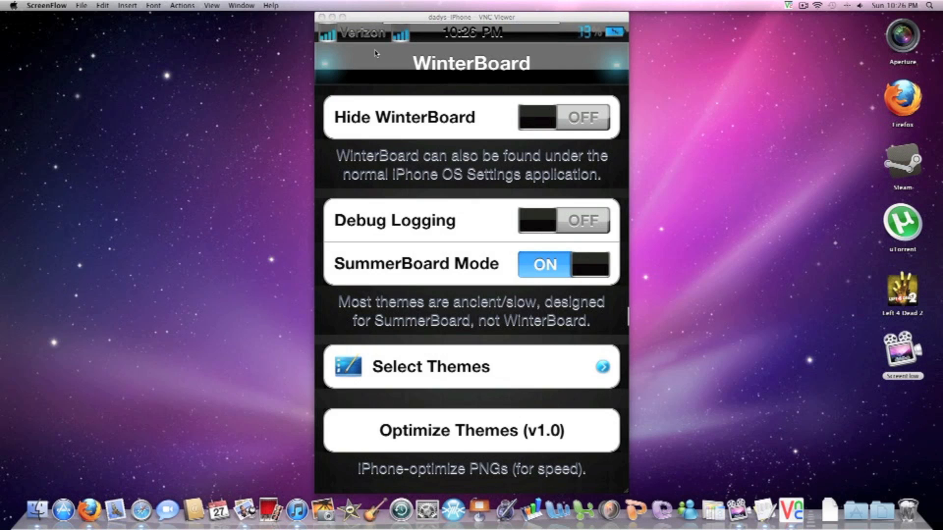
{"action": "mouse_move", "coordinate": [344, 64]}
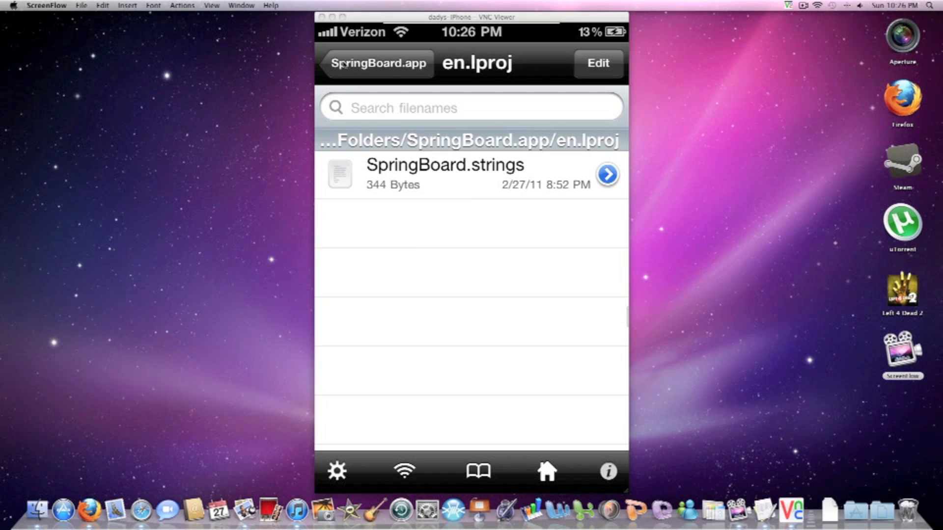
- Navigate iFile up to the root folder and into /var
{"action": "left_click", "coordinate": [373, 62]}
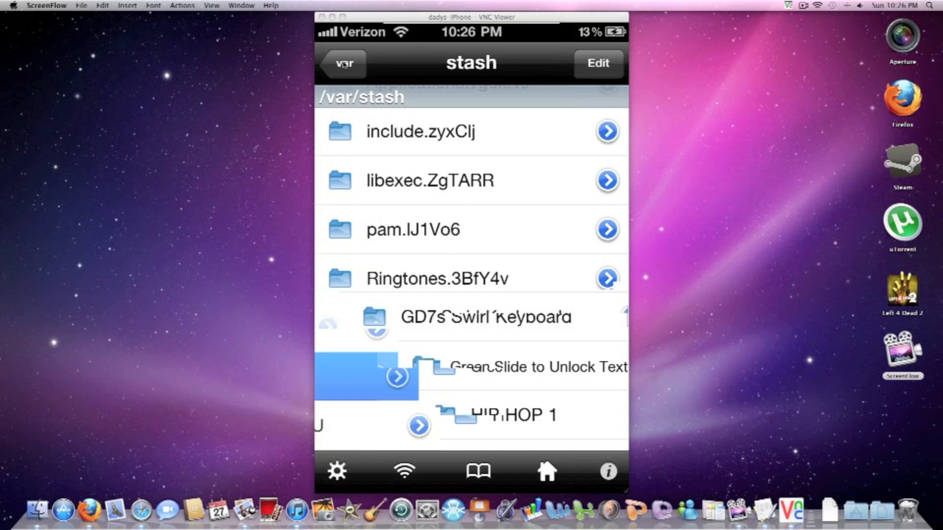
{"action": "left_click", "coordinate": [342, 63]}
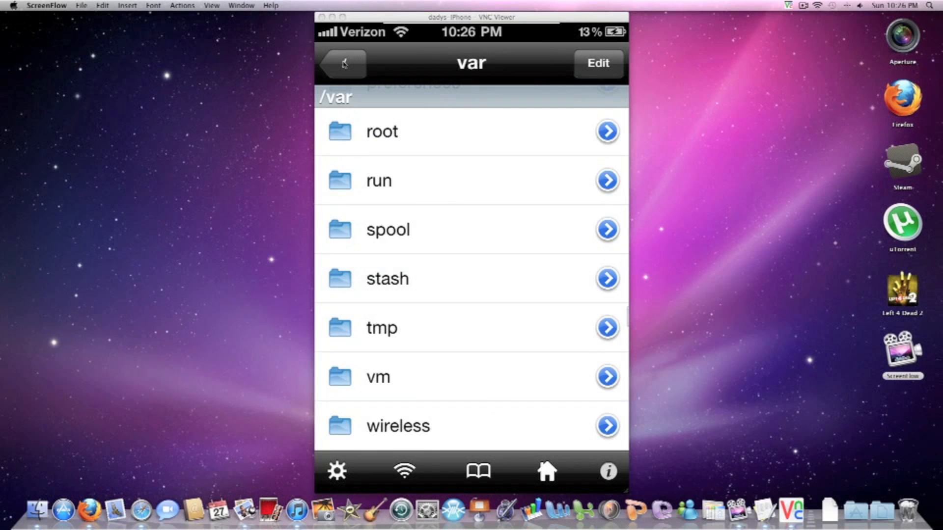
{"action": "left_click", "coordinate": [340, 63]}
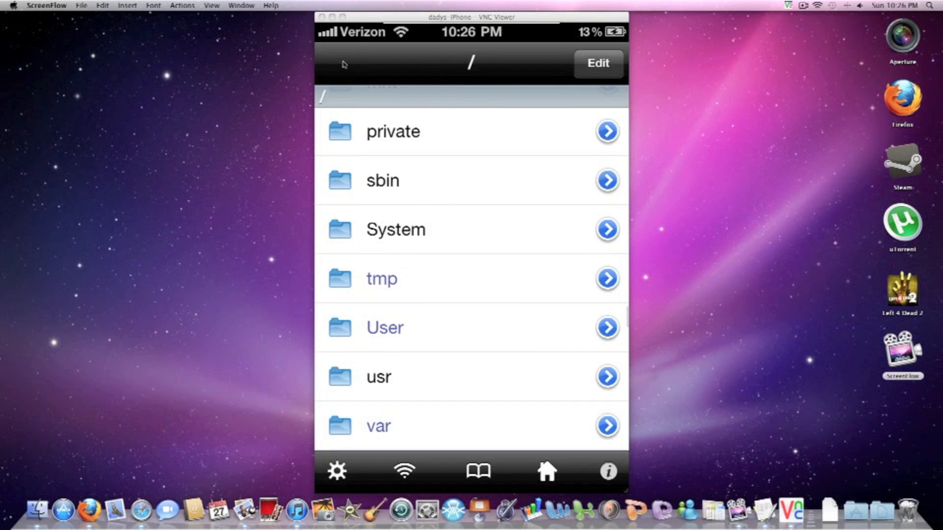
{"action": "left_click", "coordinate": [606, 425]}
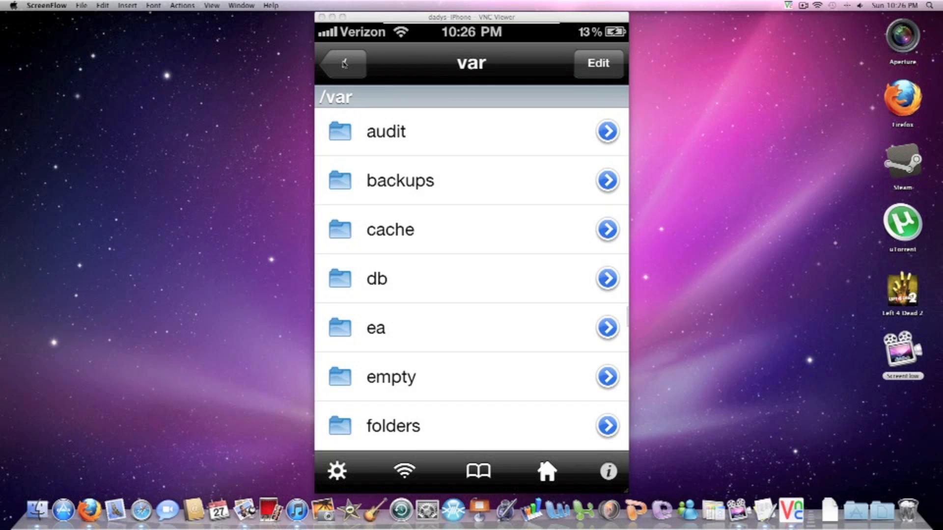
- Scroll down the /var listing to reach the stash folder
{"action": "scroll", "scroll_direction": "down", "scroll_amount": 3}
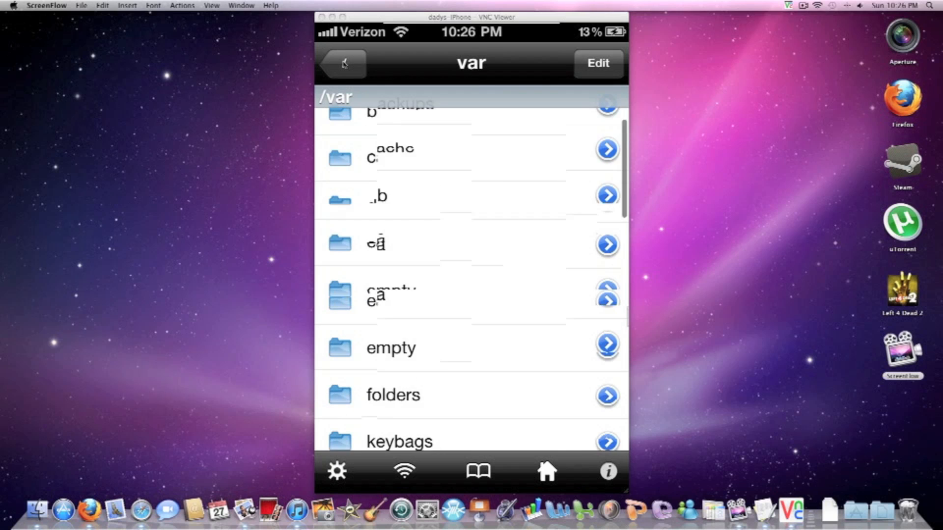
{"action": "scroll", "scroll_direction": "down", "scroll_amount": 3}
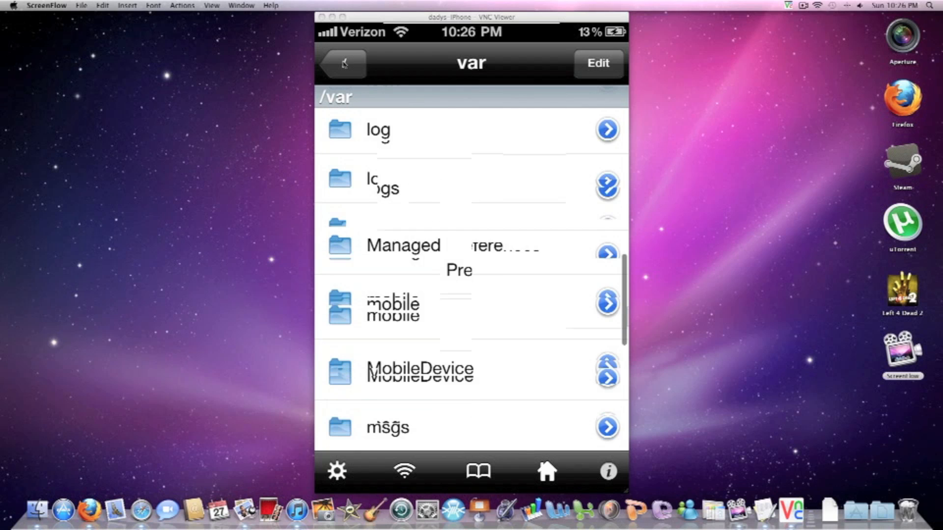
{"action": "scroll", "scroll_direction": "down", "scroll_amount": 3}
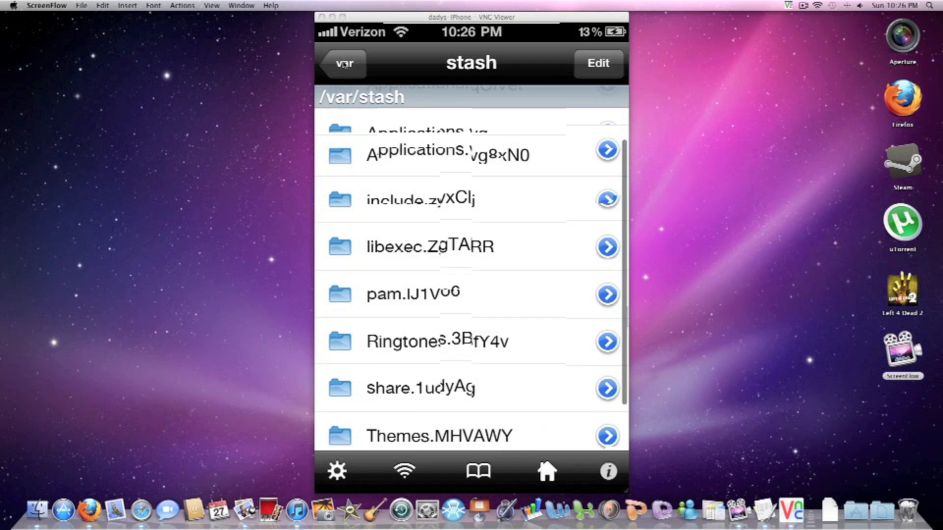
{"action": "scroll", "scroll_direction": "down", "scroll_amount": 3}
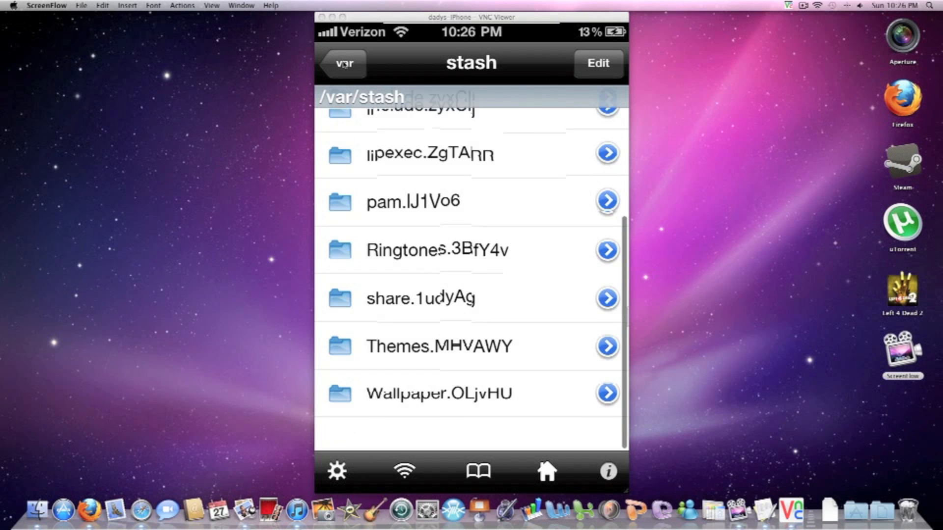
{"action": "scroll", "scroll_direction": "down", "scroll_amount": 3}
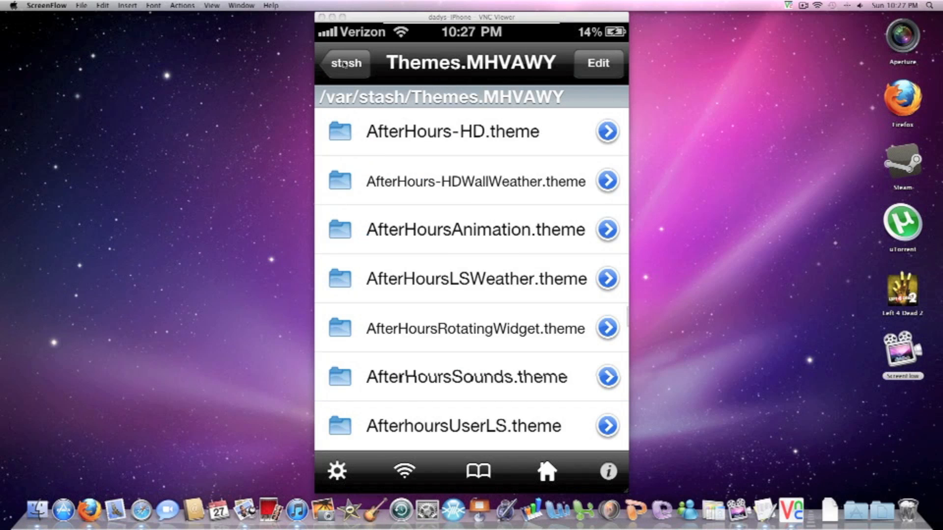
- Drill into EntriegelKiller.theme through Folders/SpringBoard.app to the en.lproj folder
{"action": "scroll", "scroll_direction": "down", "scroll_amount": 3}
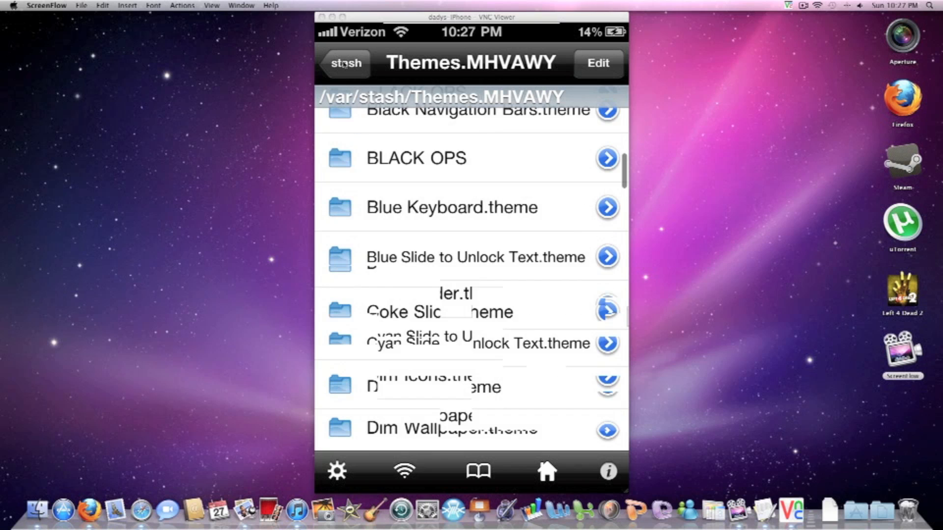
{"action": "scroll", "scroll_direction": "down", "scroll_amount": 3}
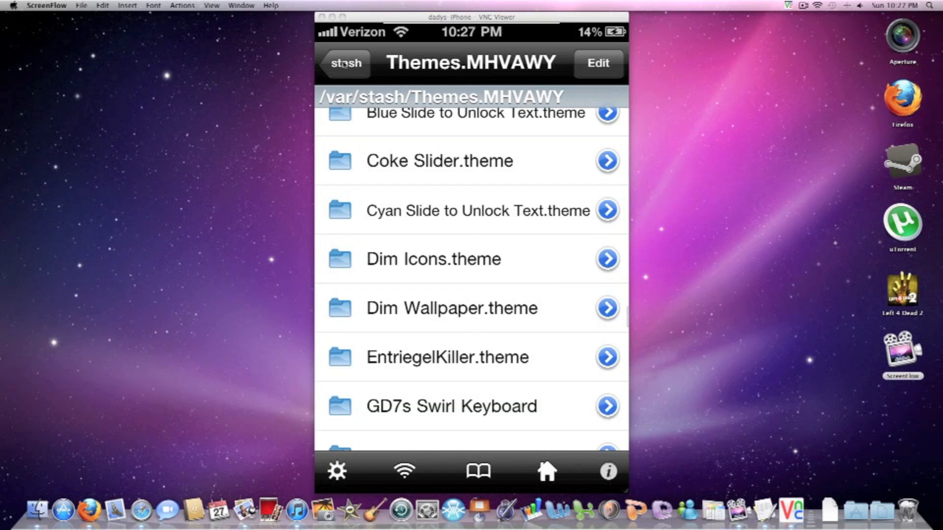
{"action": "left_click", "coordinate": [607, 357]}
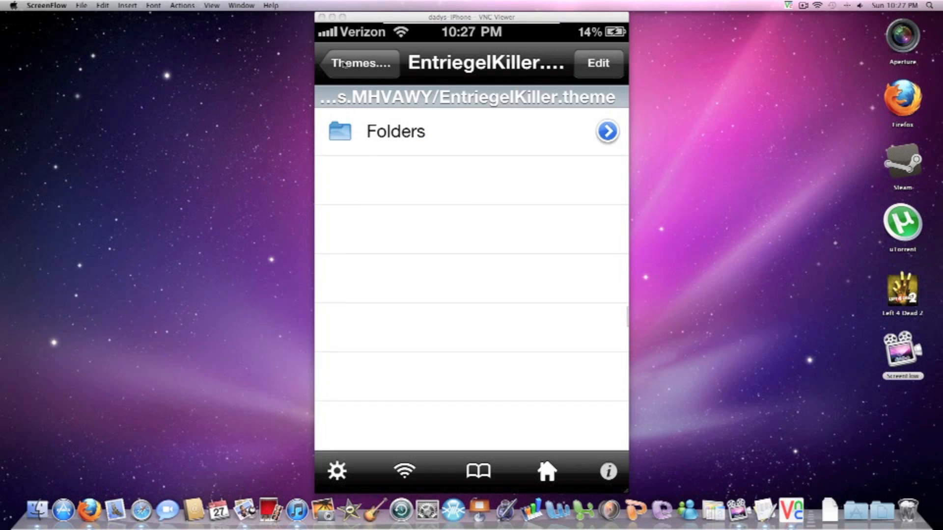
{"action": "left_click", "coordinate": [395, 130]}
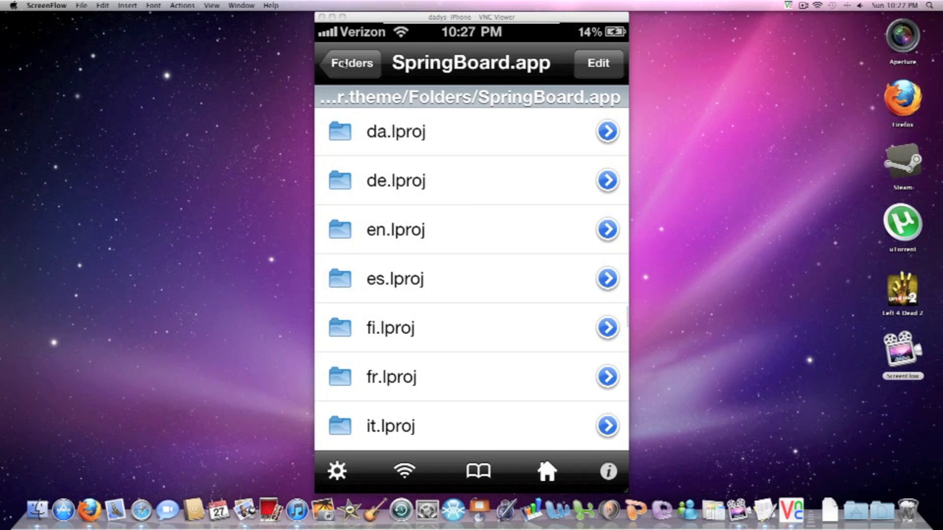
{"action": "left_click", "coordinate": [607, 229]}
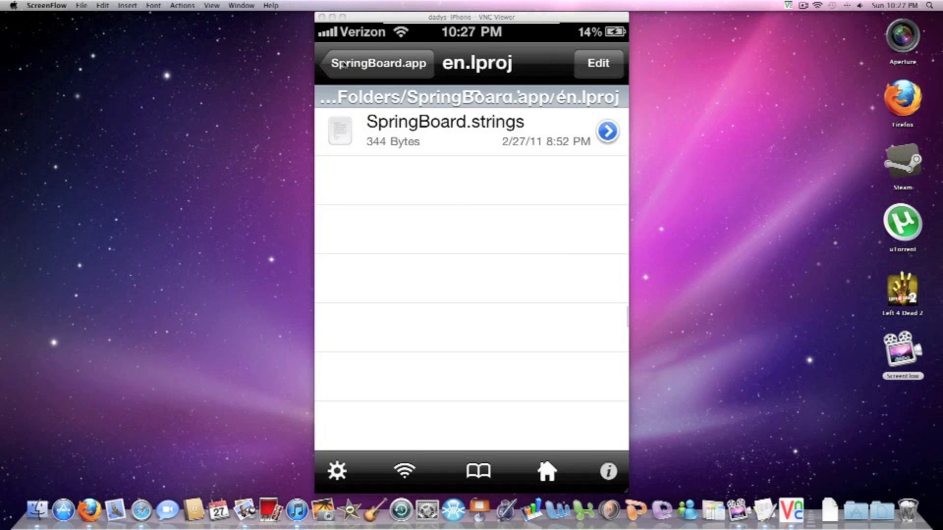
- Open SpringBoard.strings in the Text Viewer, edit the lock-screen labels, save and reopen it
{"action": "left_click", "coordinate": [445, 131]}
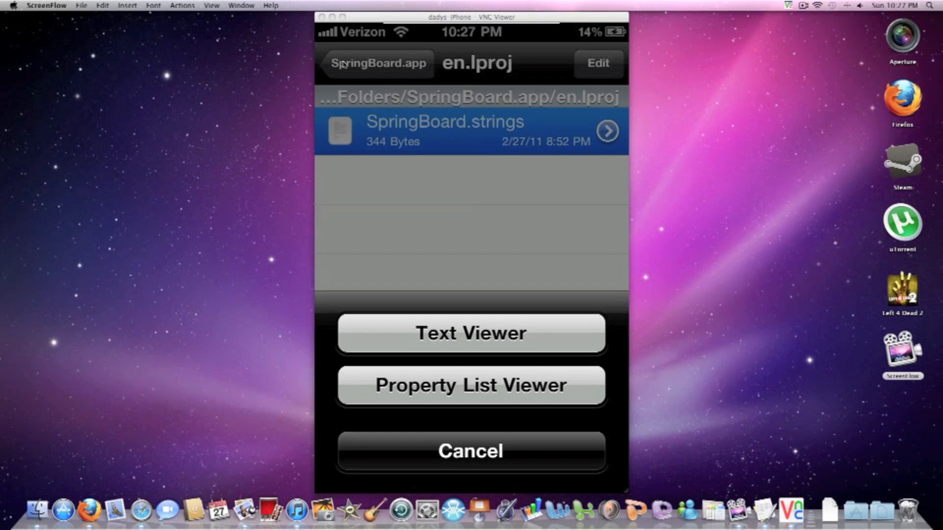
{"action": "left_click", "coordinate": [470, 333]}
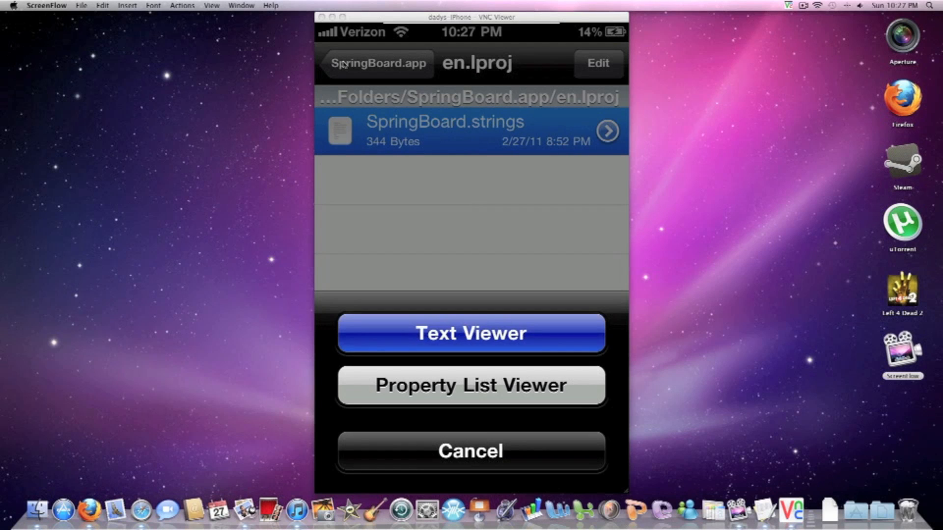
{"action": "left_click", "coordinate": [472, 333]}
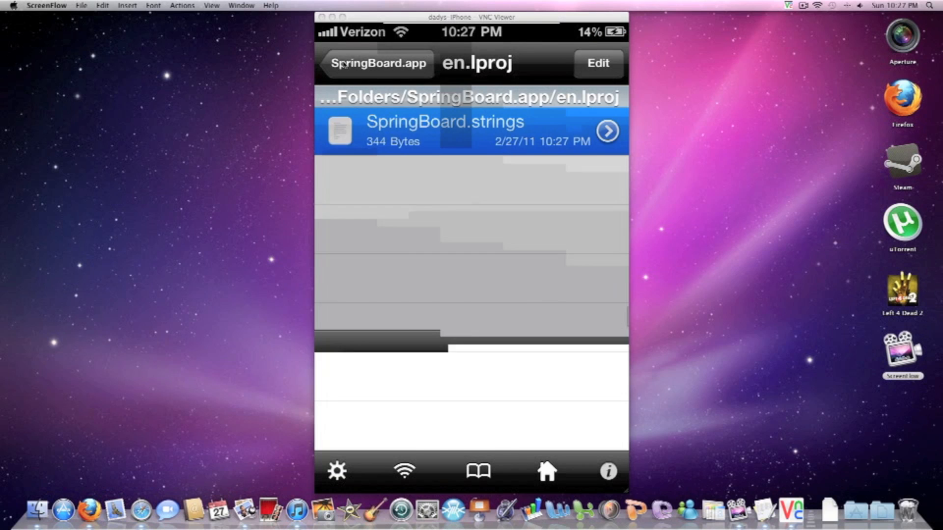
{"action": "left_click", "coordinate": [469, 130]}
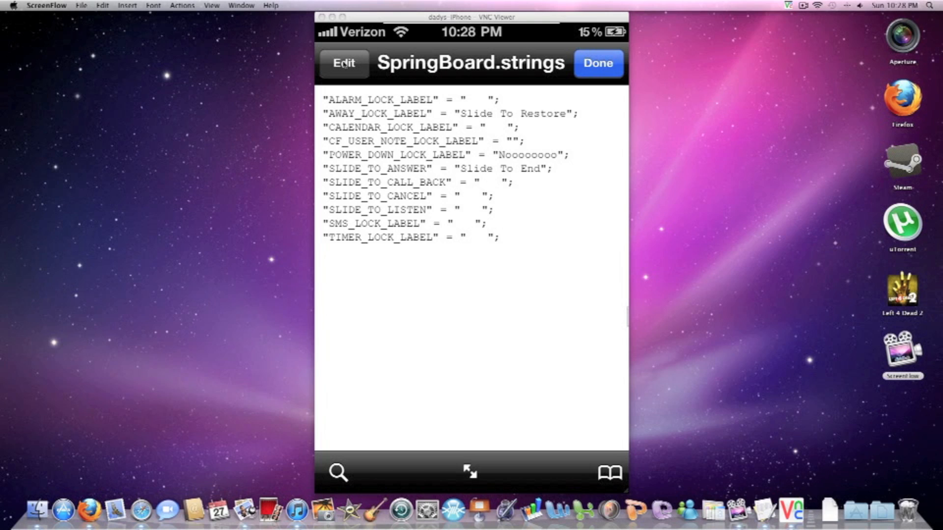
{"action": "mouse_move", "coordinate": [391, 120]}
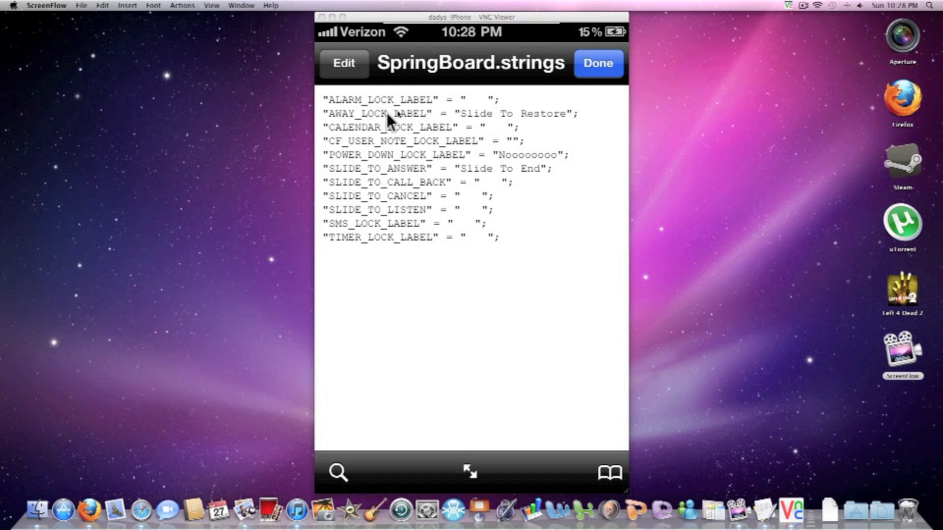